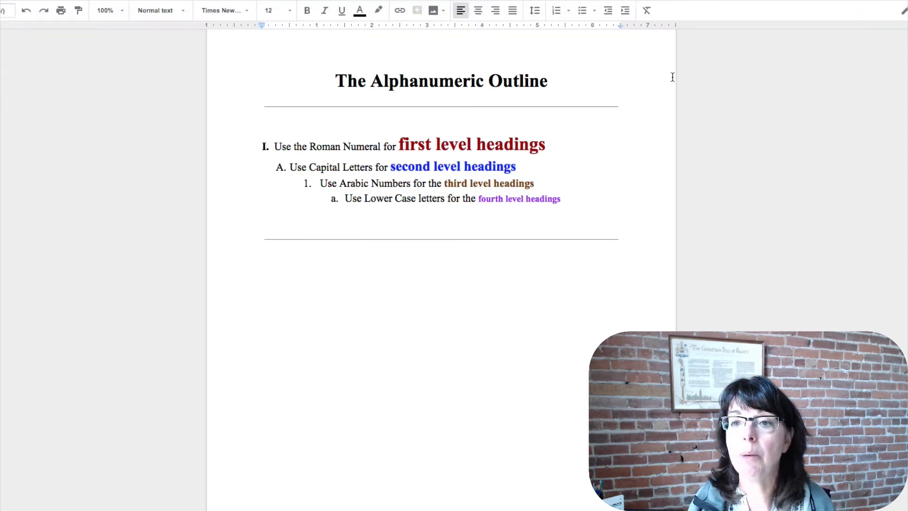
Step: Begin an I. A. 1. numbered outline below the rule with the heading Introduction
{"action": "left_click", "coordinate": [568, 11]}
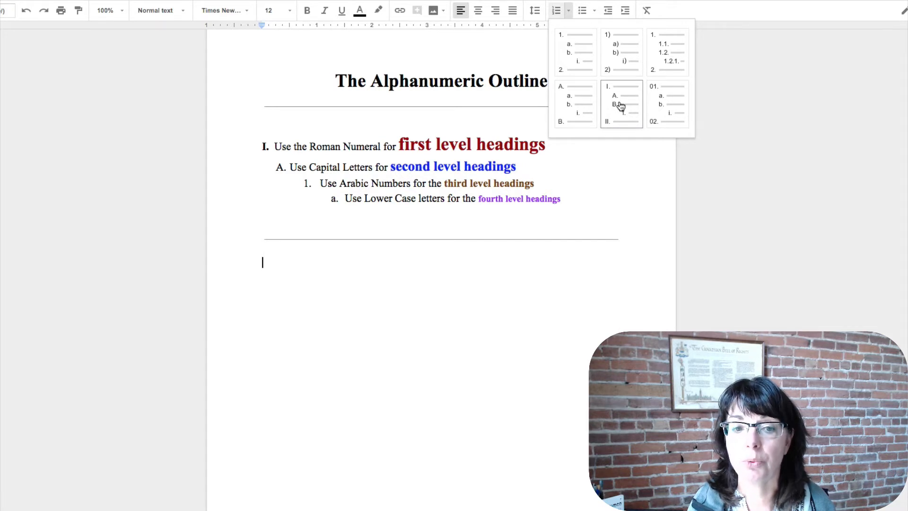
{"action": "left_click", "coordinate": [621, 103]}
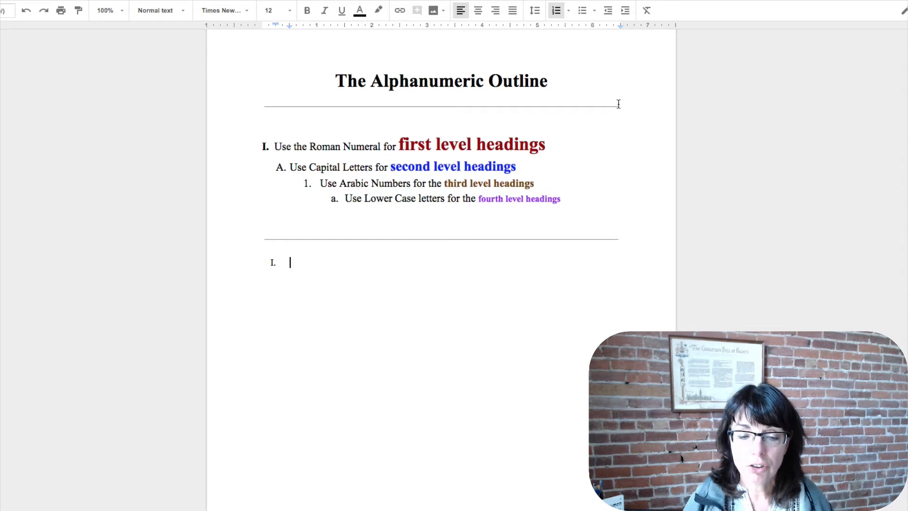
{"action": "type", "text": "Intr"}
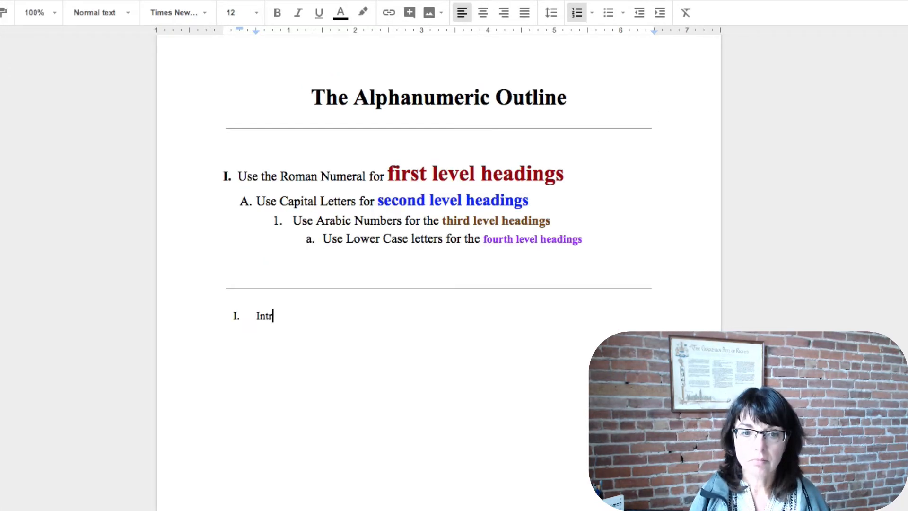
{"action": "type", "text": "oduct"}
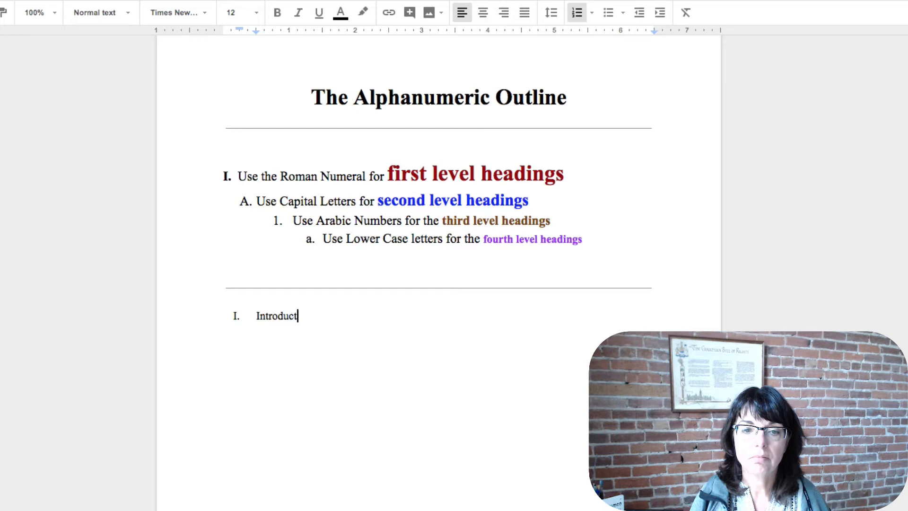
{"action": "type", "text": "ion"}
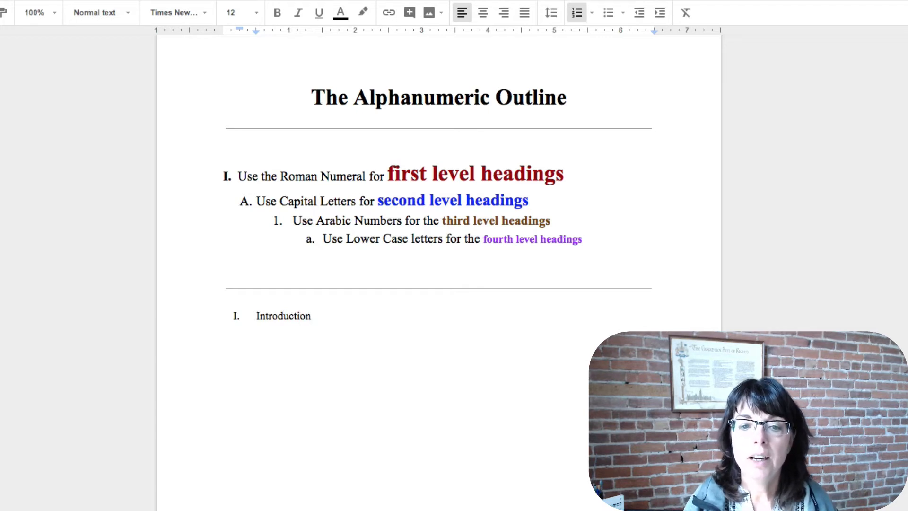
Step: Add lettered sub-points Hook, Thesis statement, Forecasting points, Transition to main point under Introduction
{"action": "key", "text": "Enter"}
{"action": "type", "text": "F"}
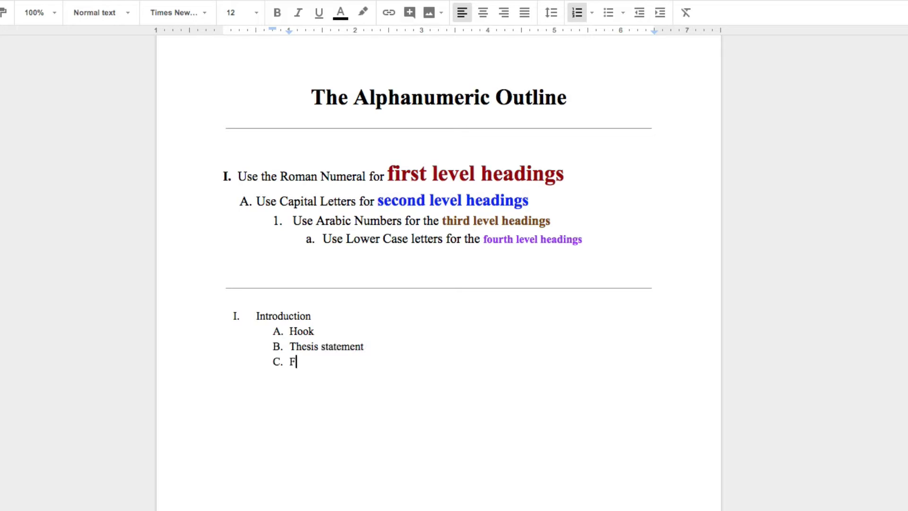
{"action": "type", "text": "orecasting points"}
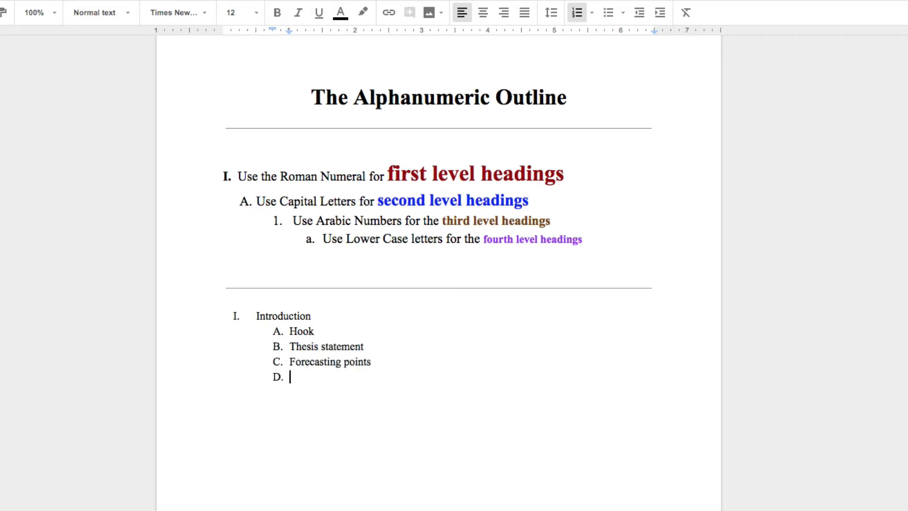
{"action": "type", "text": "Transition to main point"}
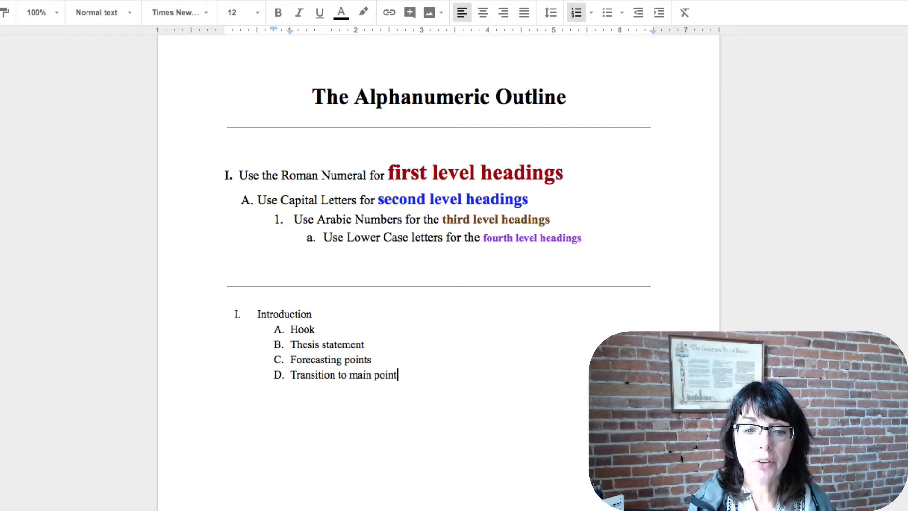
Step: Add heading II. Marijuana and mood disorders with sub-point Cannabis alters serotonin levels
{"action": "key", "text": "Enter"}
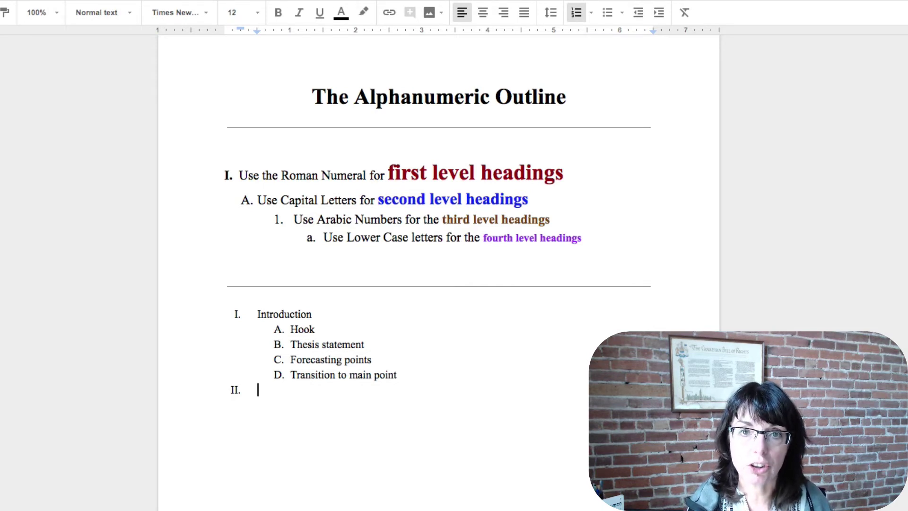
{"action": "type", "text": "Marijuana and mood disorders"}
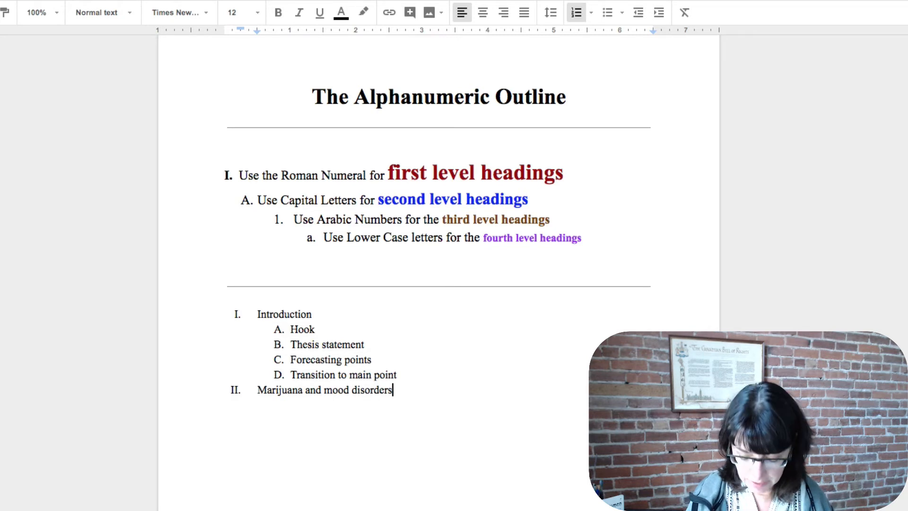
{"action": "key", "text": "Enter"}
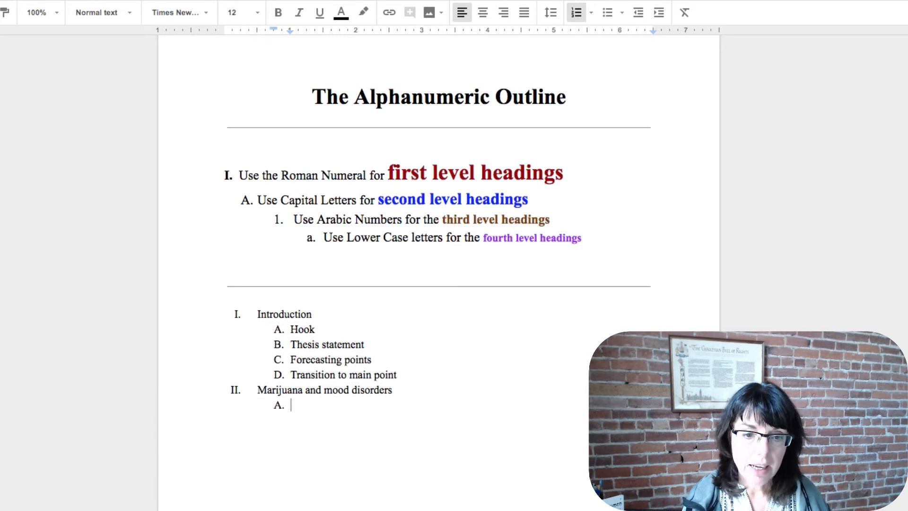
{"action": "type", "text": "Cannabis alters sero"}
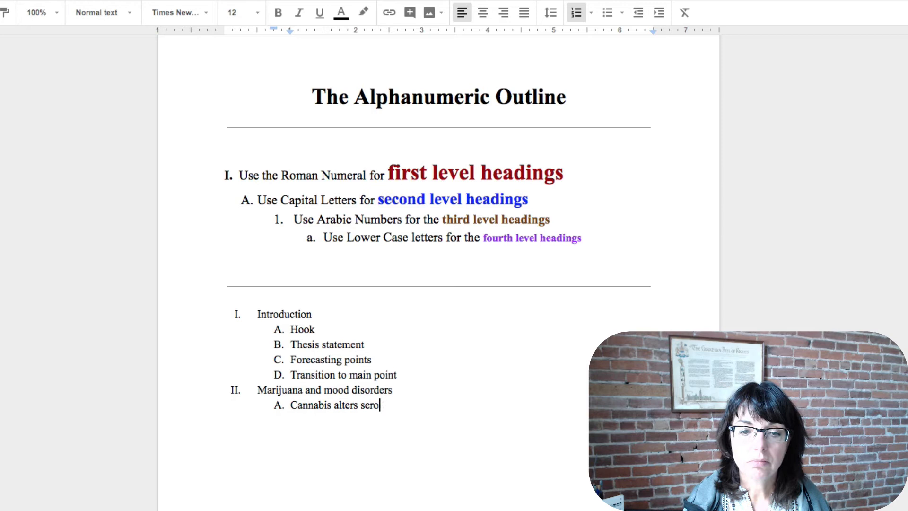
{"action": "type", "text": "tonin levels"}
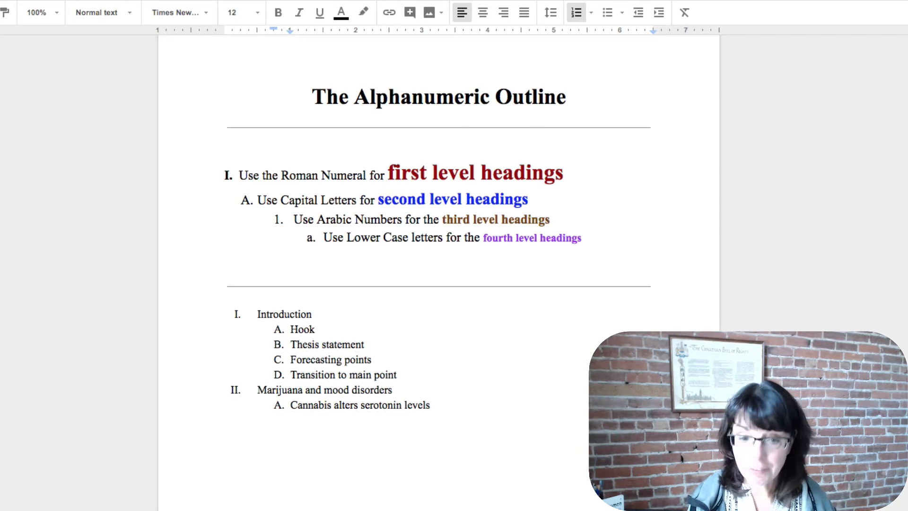
Step: Nest Serotonin's role as a mood stabilizer, then Cannabinoid receptors on the neurons one level deeper
{"action": "key", "text": "Enter"}
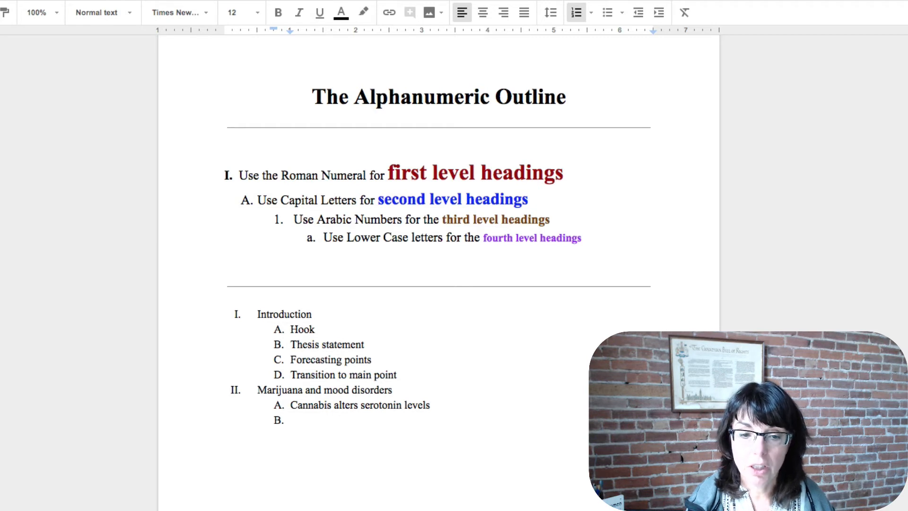
{"action": "key", "text": "Tab"}
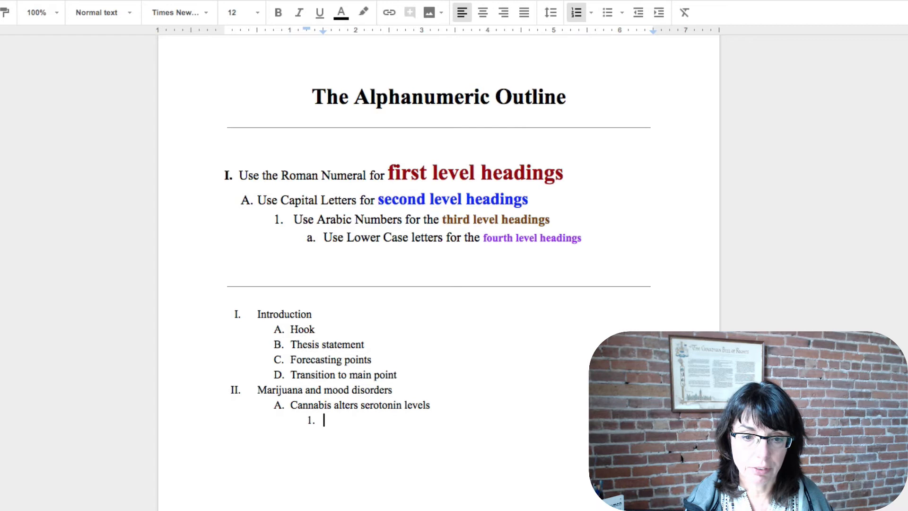
{"action": "type", "text": "Serotonin's"}
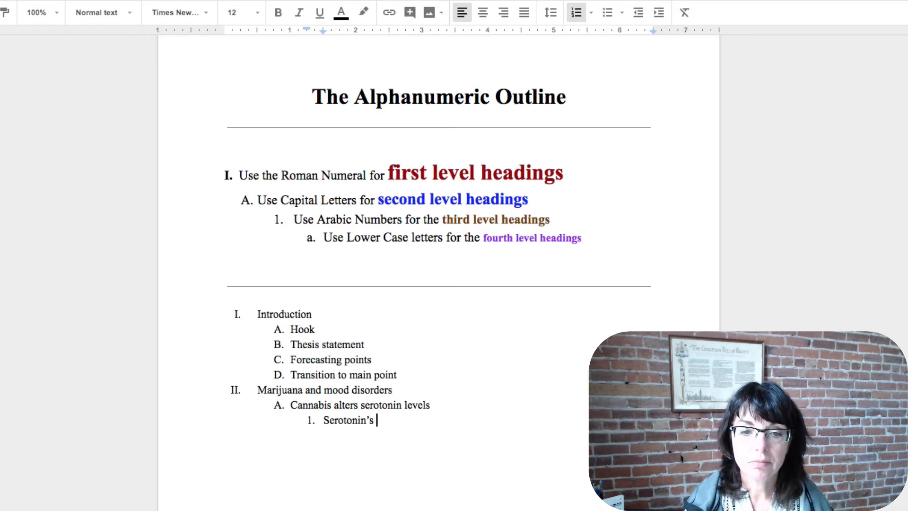
{"action": "type", "text": "role as a mood stabilizer"}
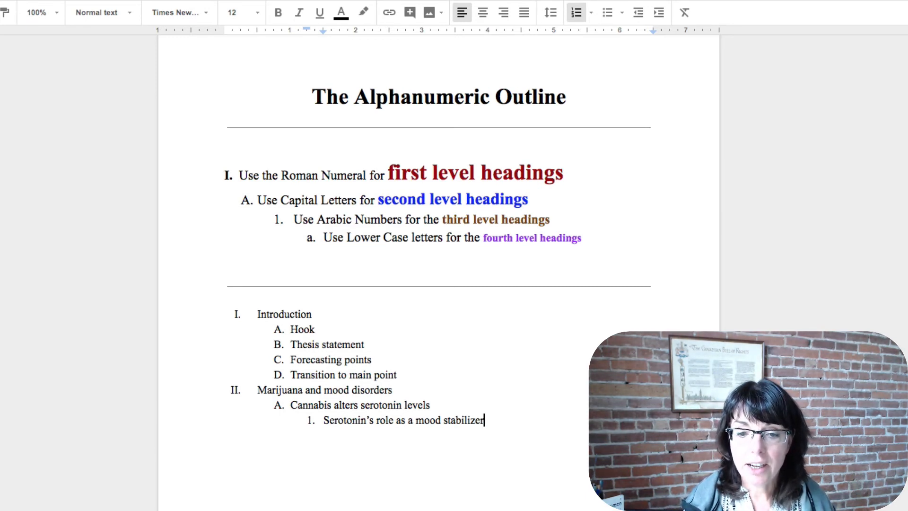
{"action": "key", "text": "Enter"}
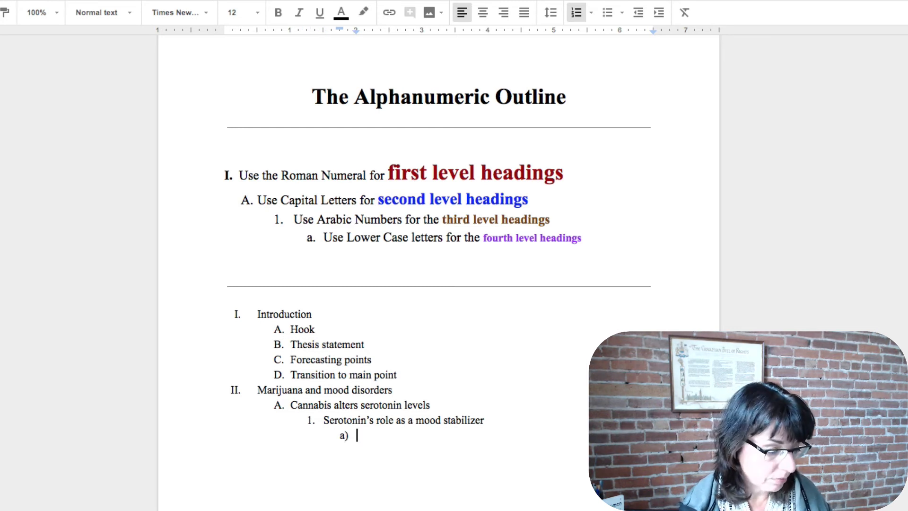
{"action": "type", "text": "Cannabinoid receptors"}
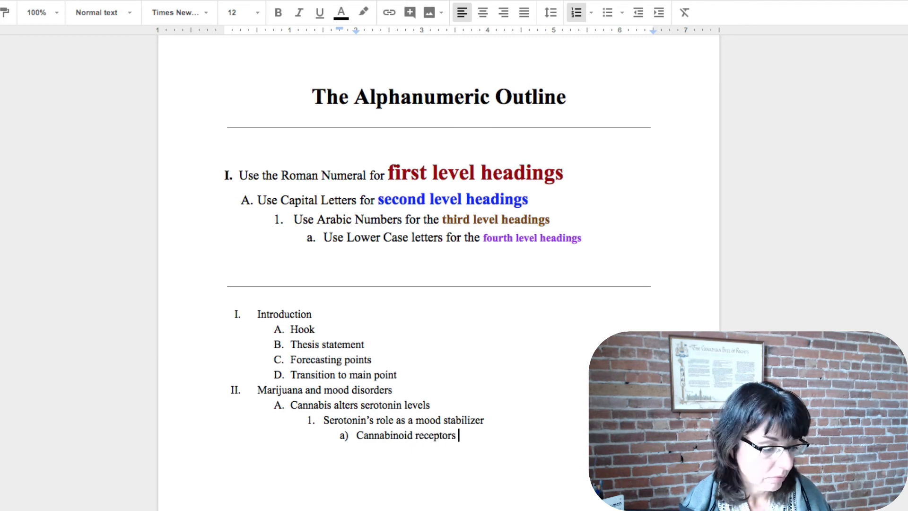
{"action": "type", "text": "on the neurons"}
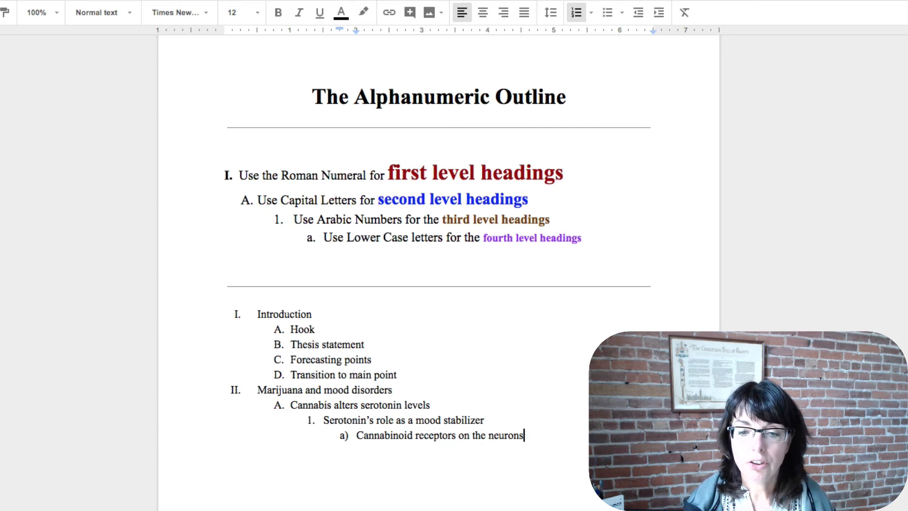
Step: Promote a new empty line to top-level heading III. after the cannabinoid point
{"action": "key", "text": "Enter"}
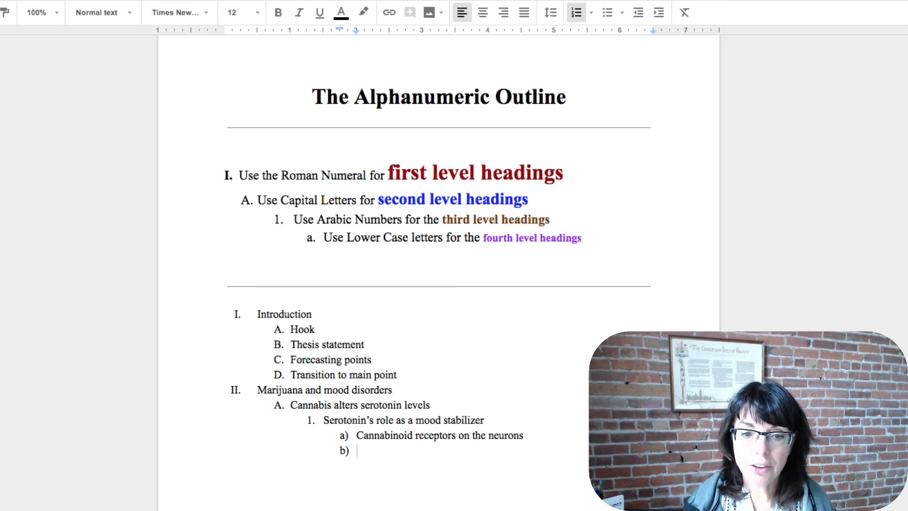
{"action": "key", "text": "shift+tab"}
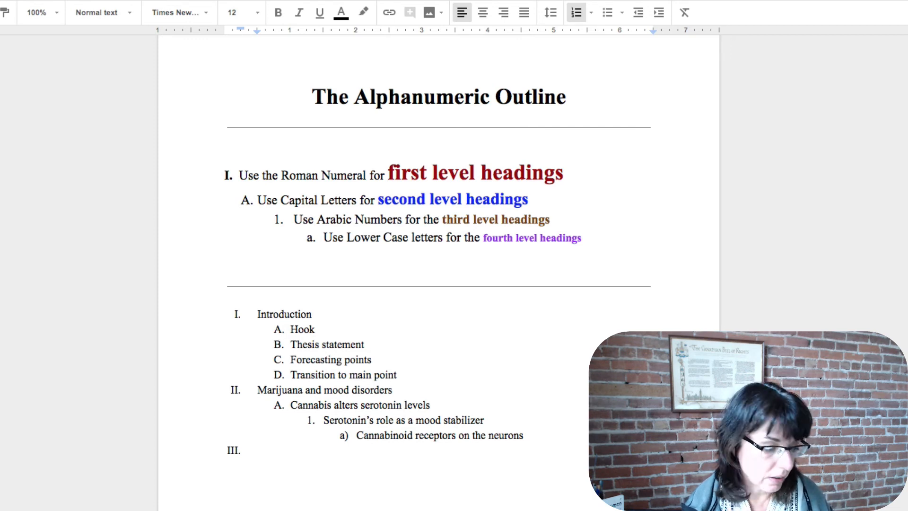
Step: Finish sections III and IV, then insert an empty top-level heading right after Introduction
{"action": "scroll", "scroll_direction": "down", "scroll_amount": 3}
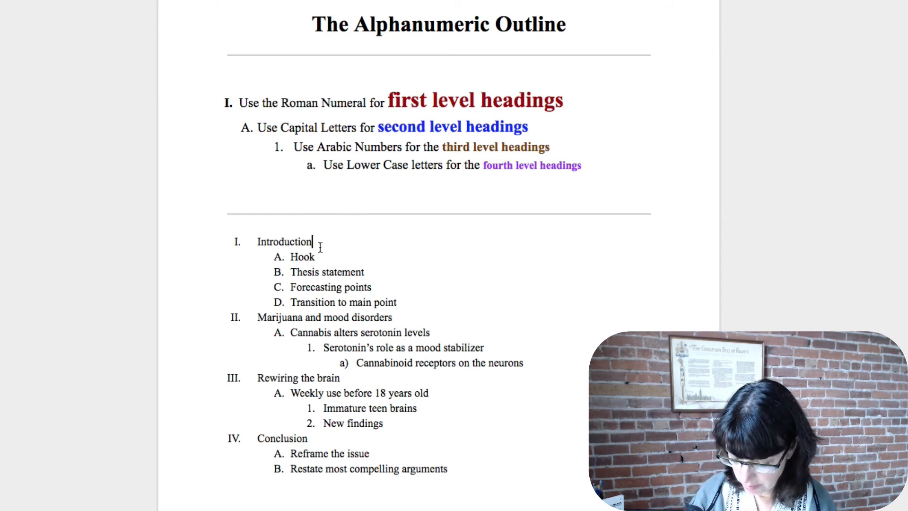
{"action": "key", "text": "Enter"}
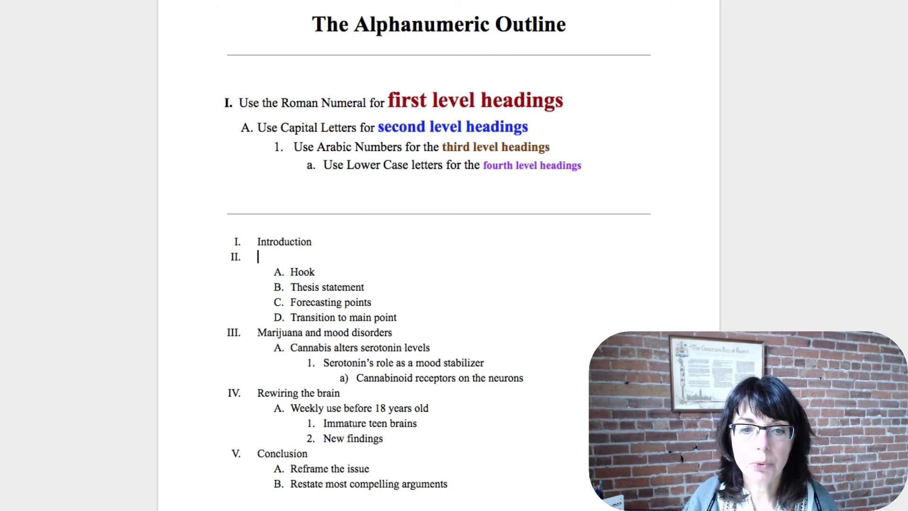